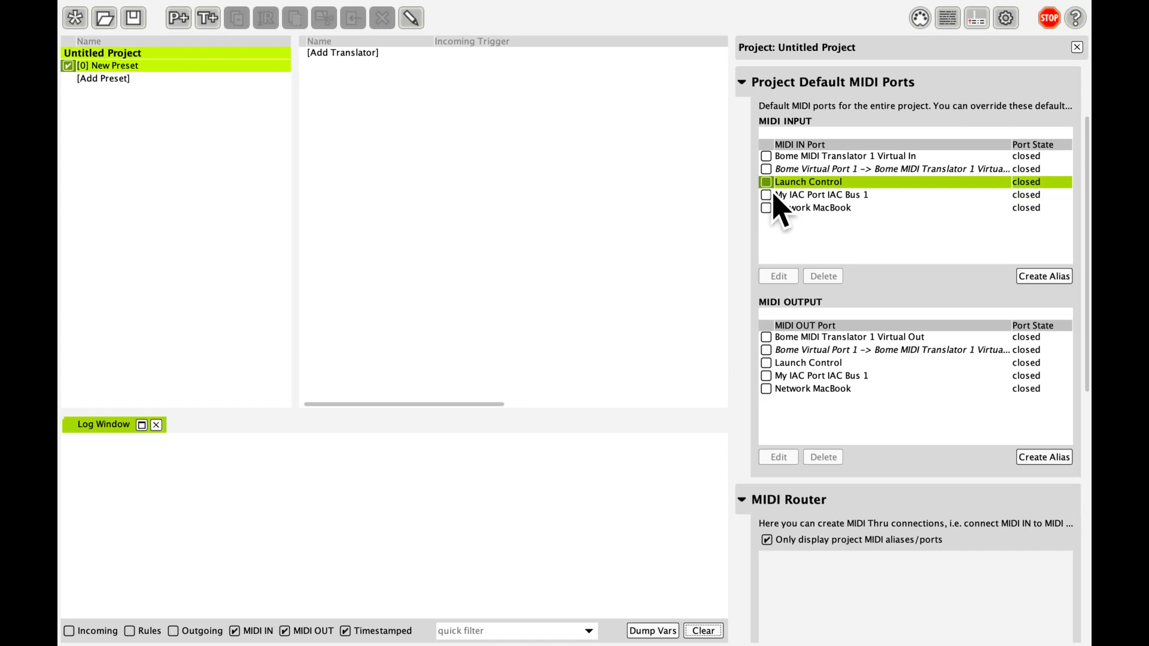
# Enable Launch Control as the default MIDI input and start a new output alias
pyautogui.click(765, 182)
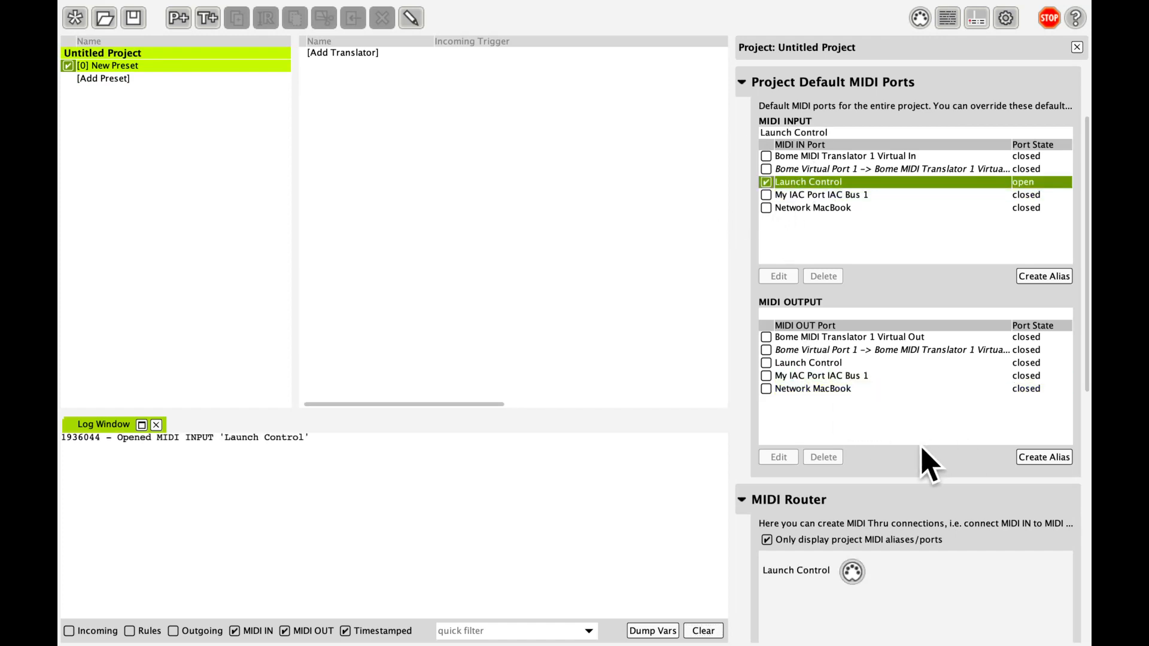
pyautogui.click(1044, 457)
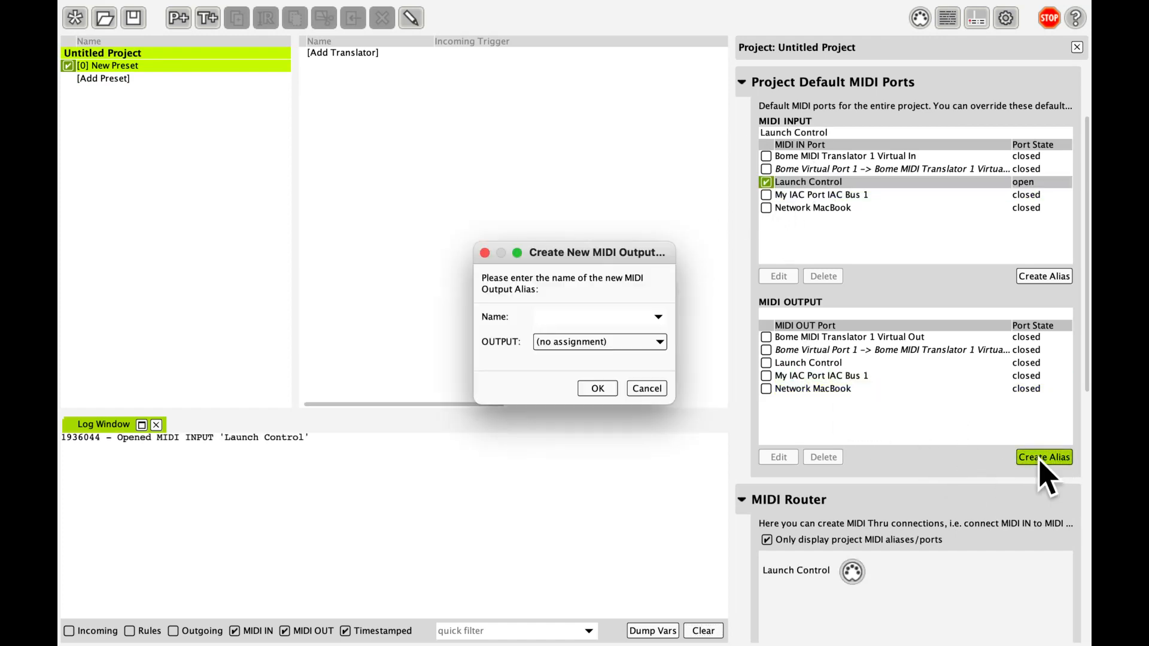
# Create alias 'Application' targeting Bome MIDI Translator 1 Virtual Out and make it the default output
pyautogui.write('Ap')
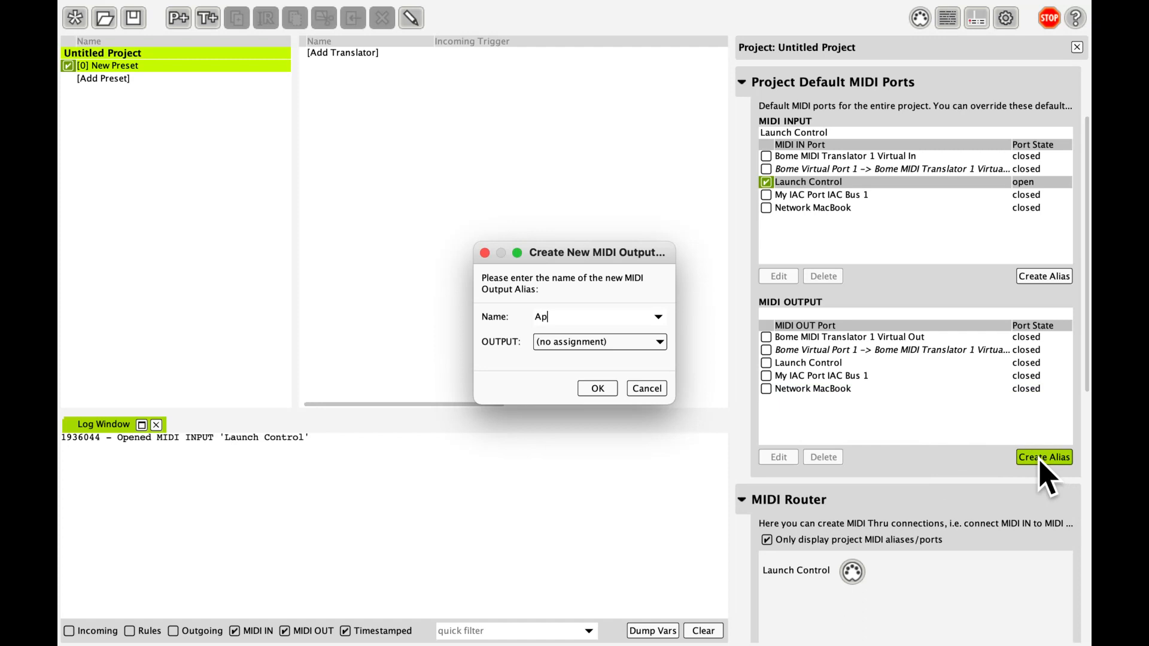
pyautogui.write('plication')
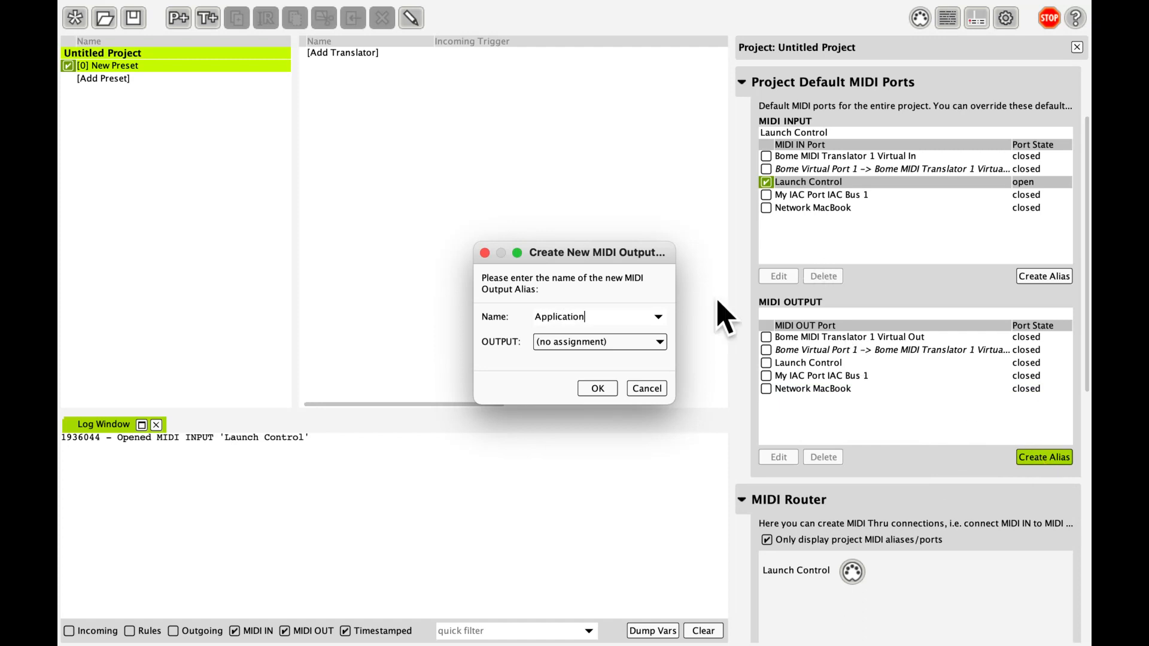
pyautogui.click(656, 342)
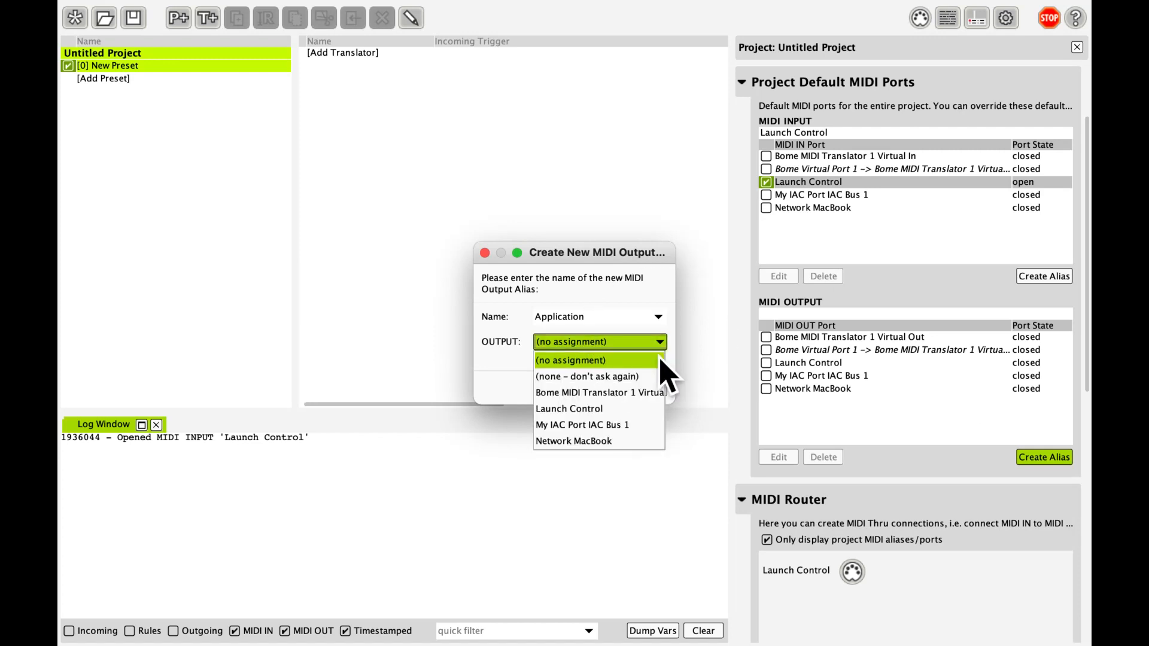
pyautogui.click(600, 393)
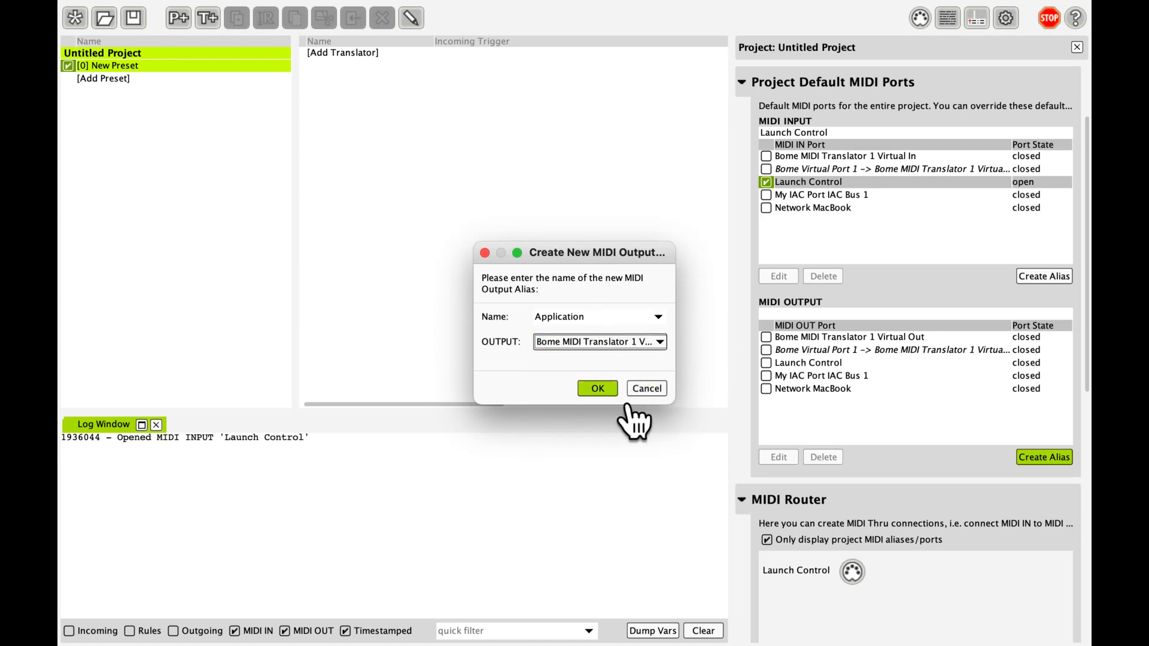
pyautogui.click(597, 388)
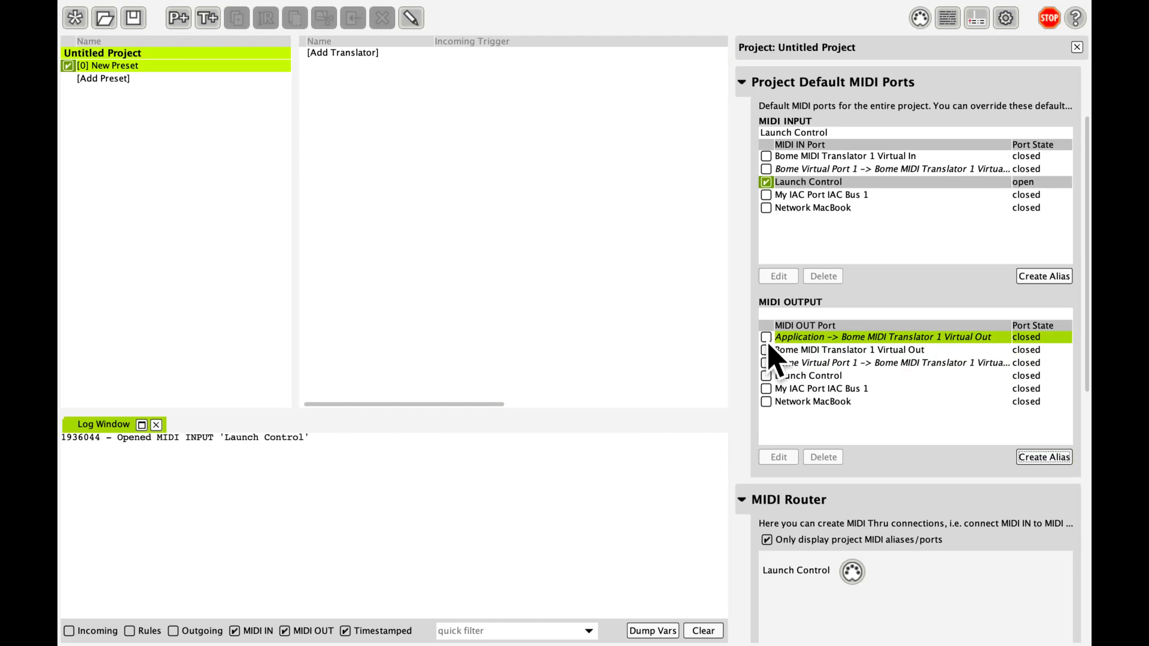
pyautogui.click(766, 337)
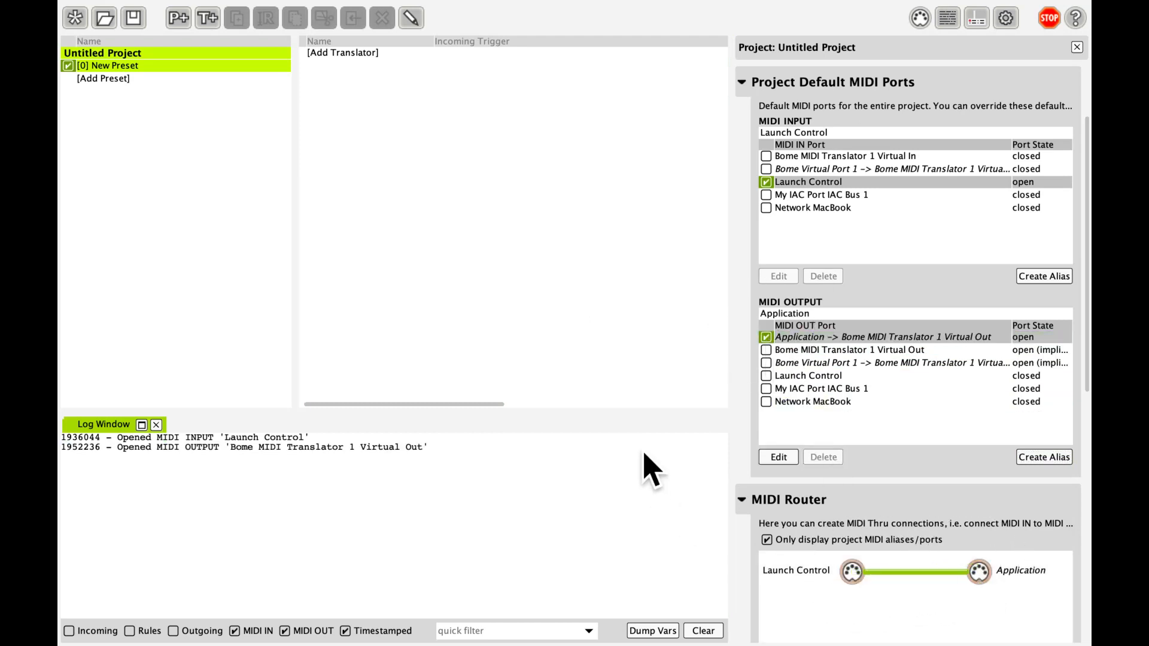
pyautogui.click(109, 65)
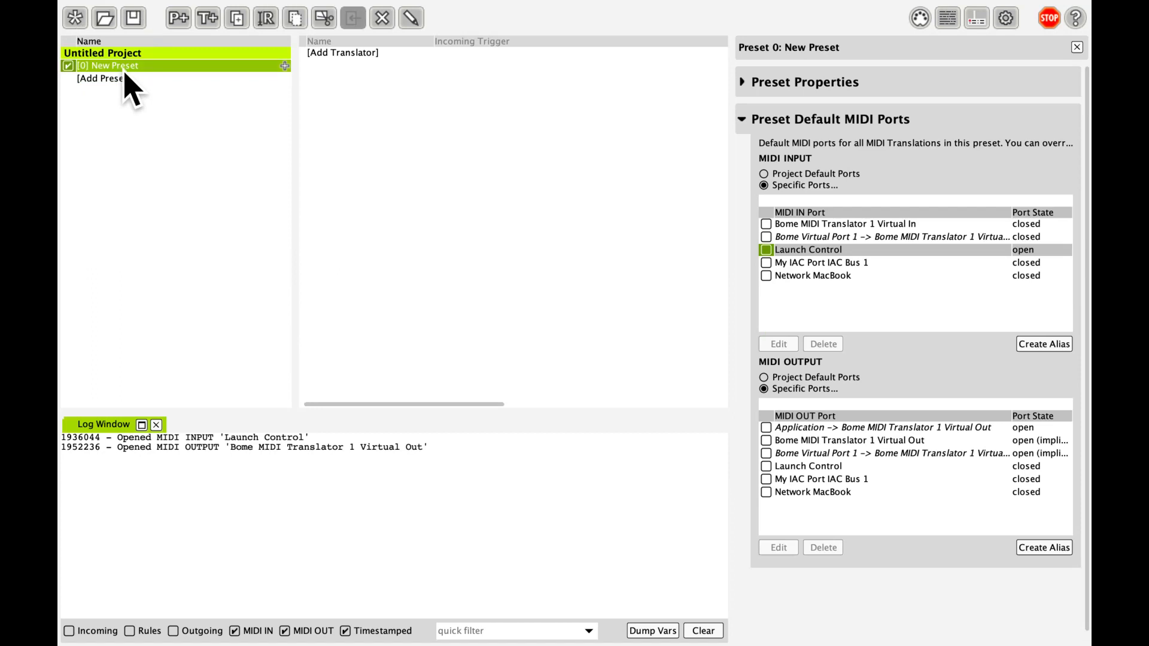
# Rename the first preset to 'LED Feedback'
pyautogui.doubleClick(110, 66)
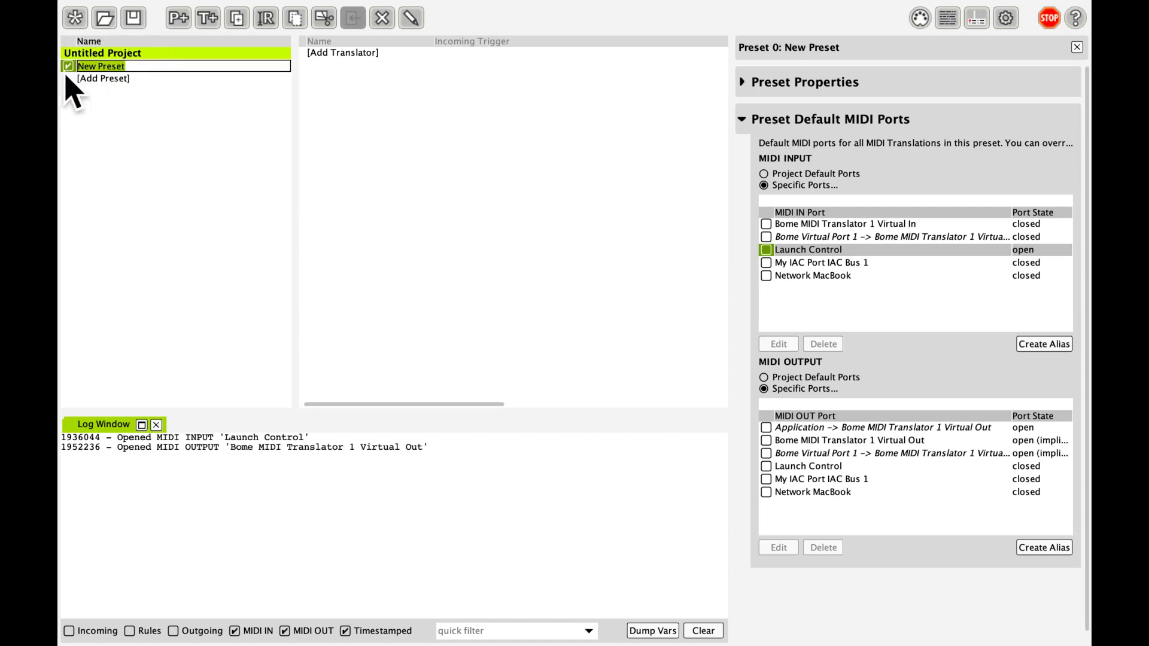
pyautogui.write('LED')
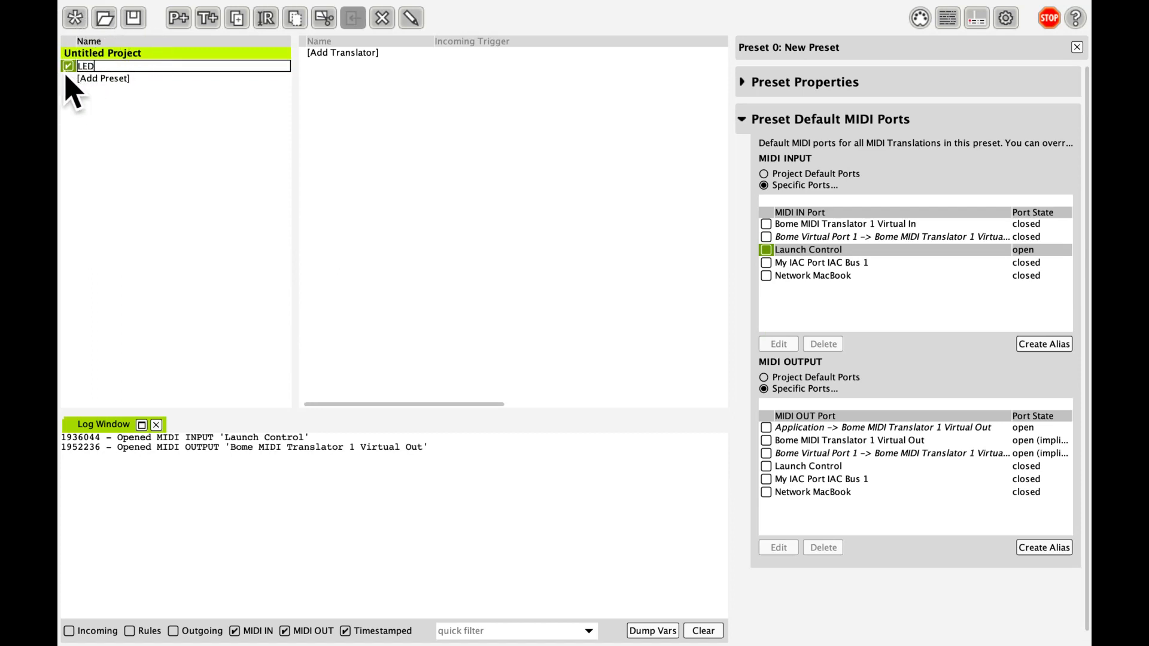
pyautogui.write('Fee')
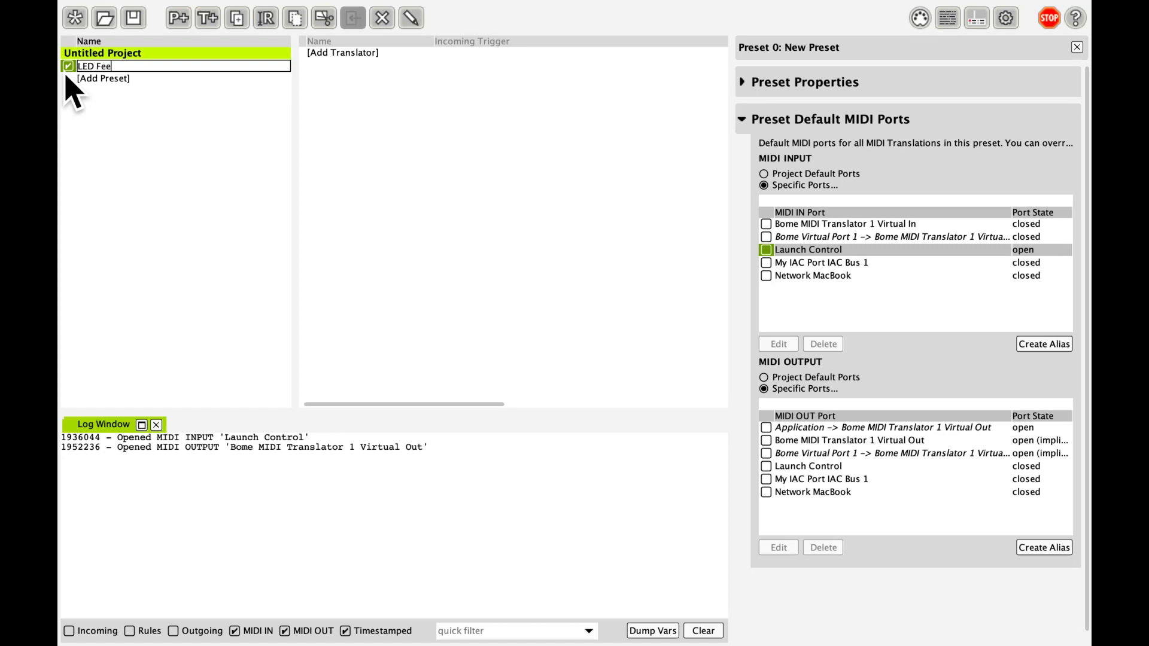
pyautogui.write('dback')
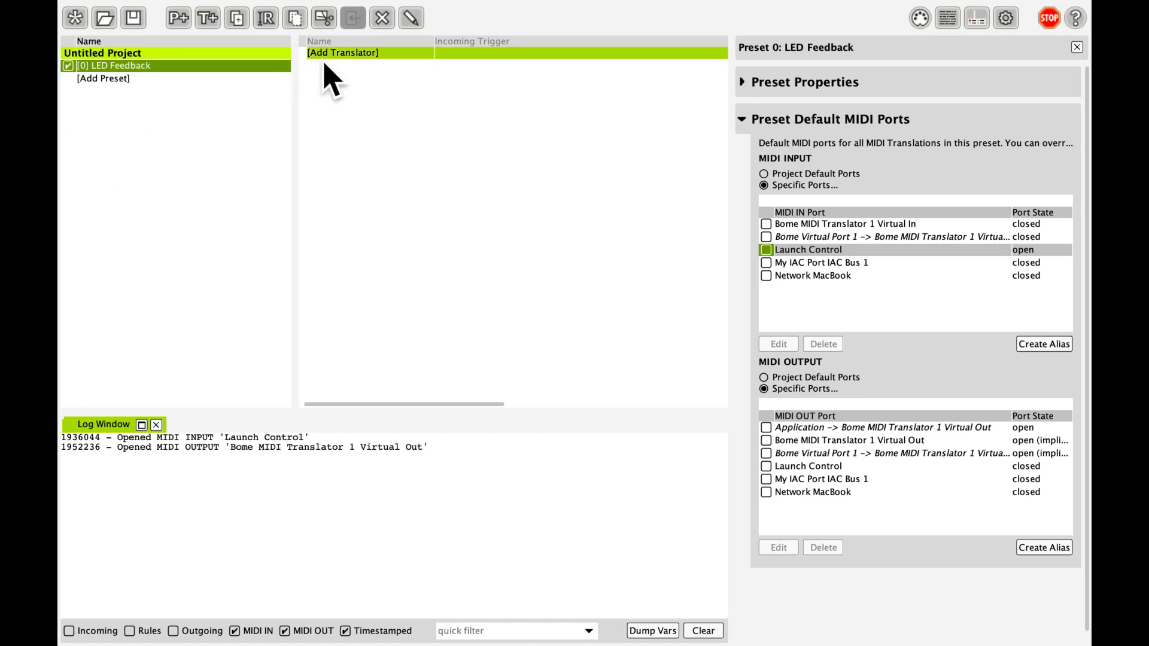
# Add a translator to LED Feedback with Launch Control as preset input and output
pyautogui.click(879, 236)
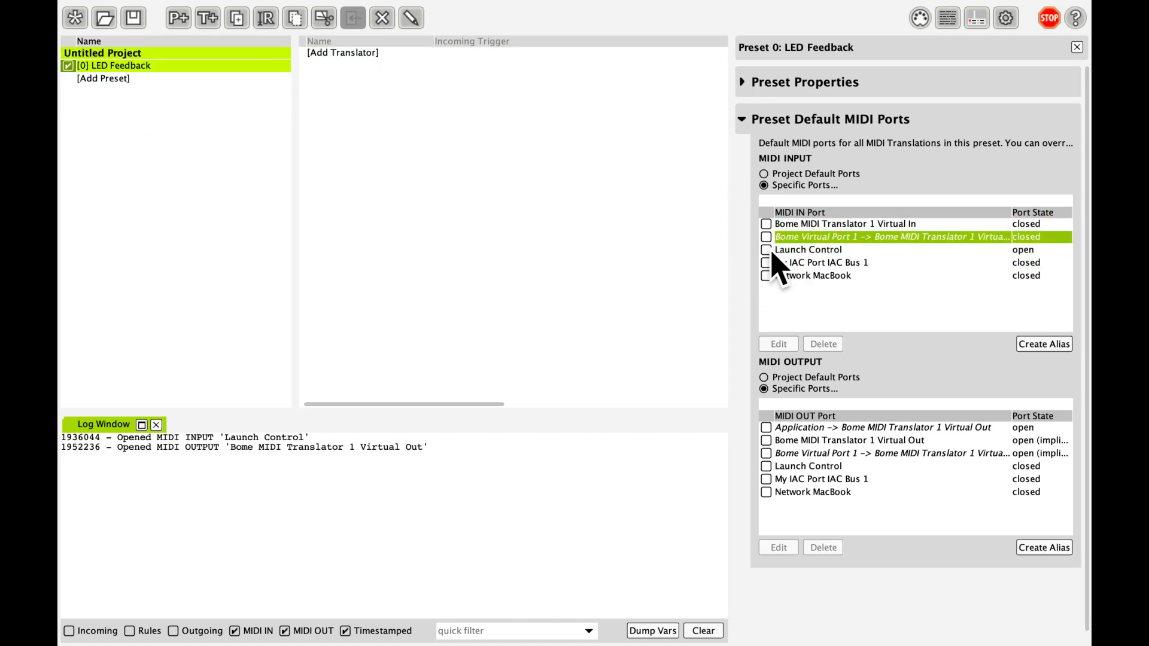
pyautogui.click(766, 250)
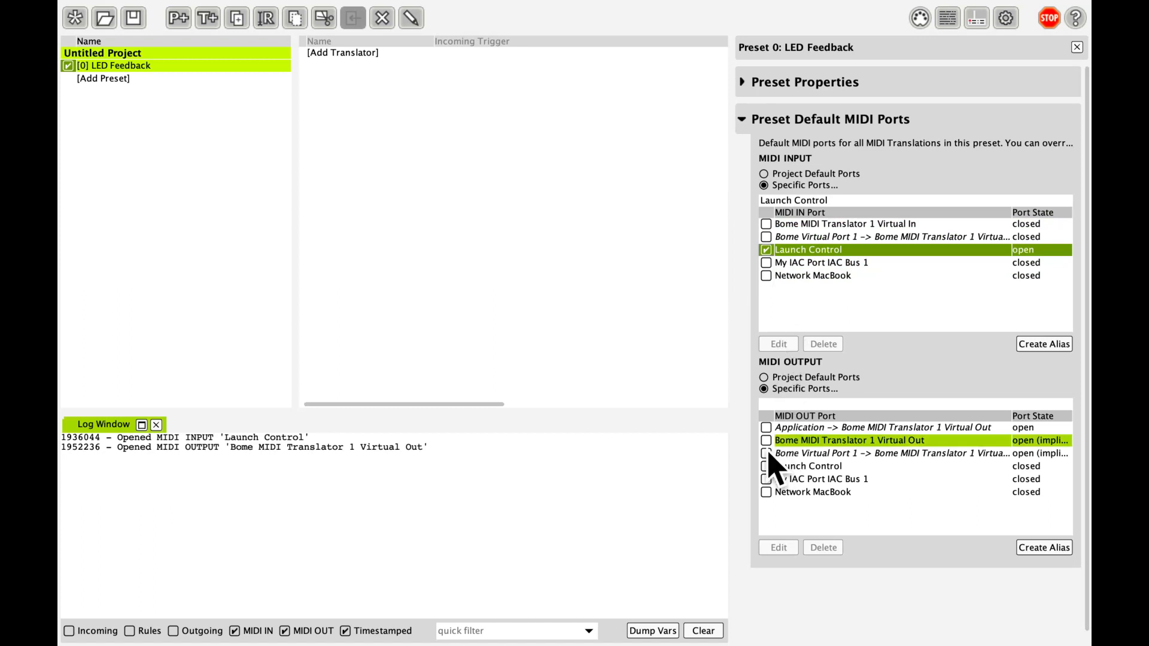
pyautogui.click(765, 466)
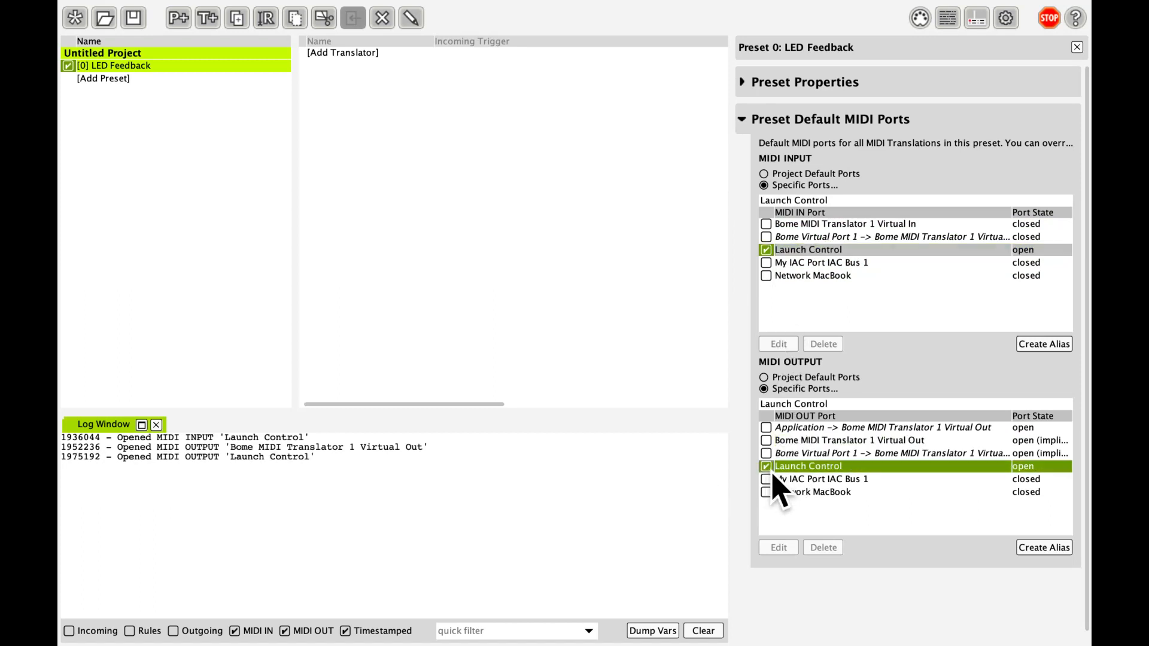
pyautogui.click(342, 52)
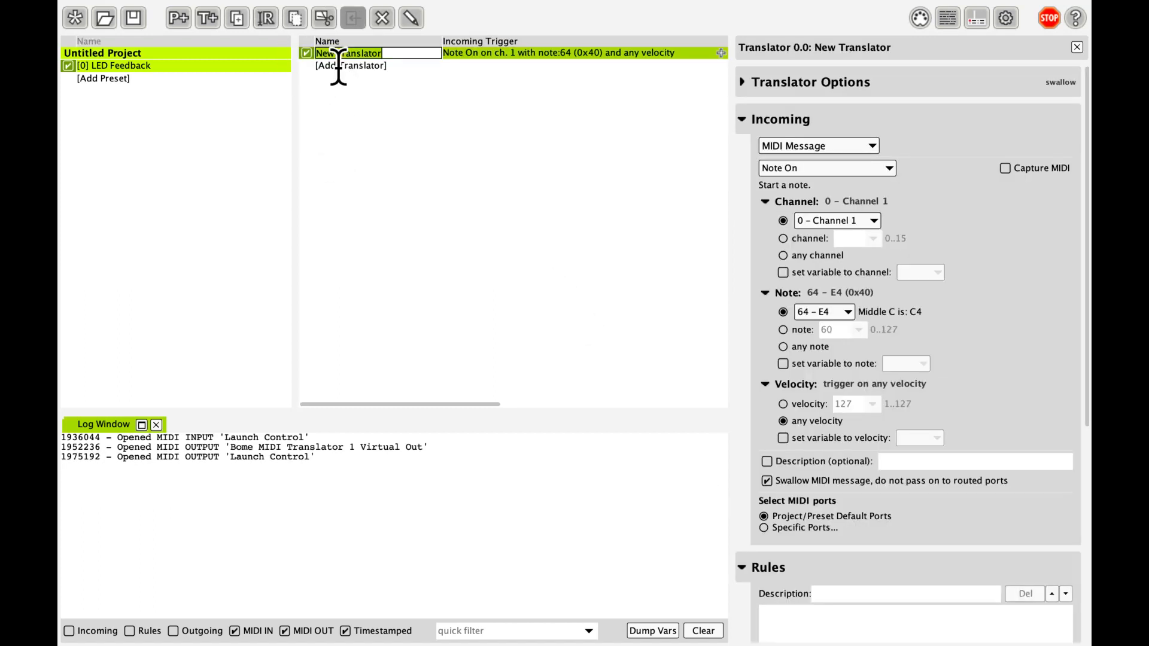
# Name the translator 'Button 1' triggered by captured Note On, note 0, velocity 127
pyautogui.write('Button 1')
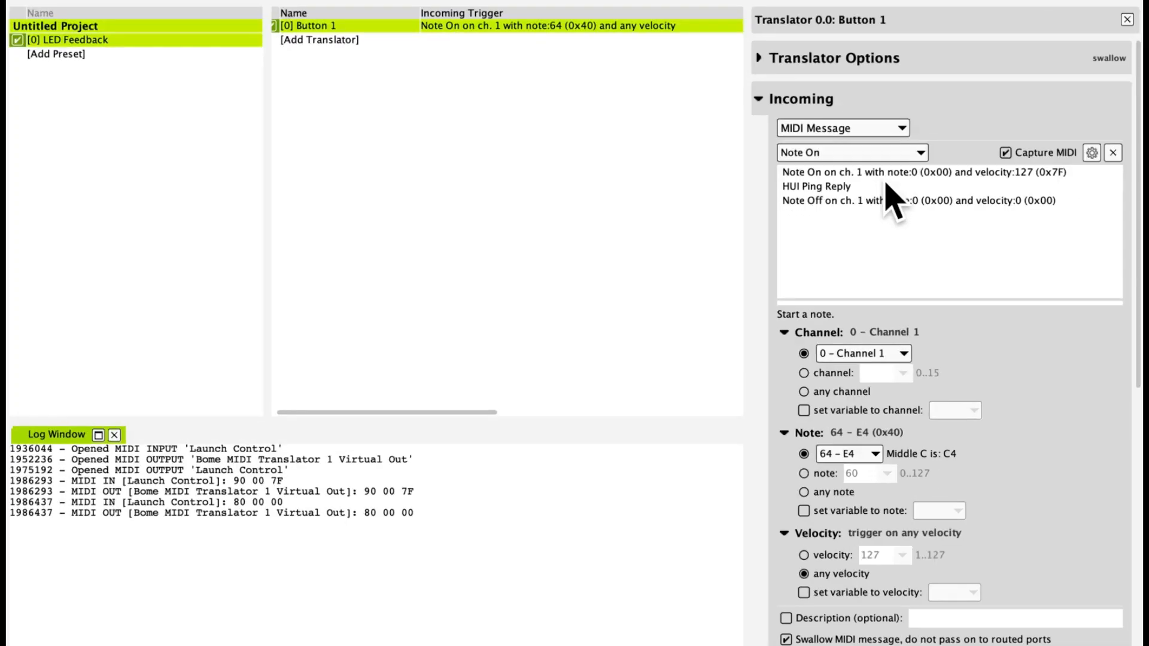
pyautogui.click(916, 173)
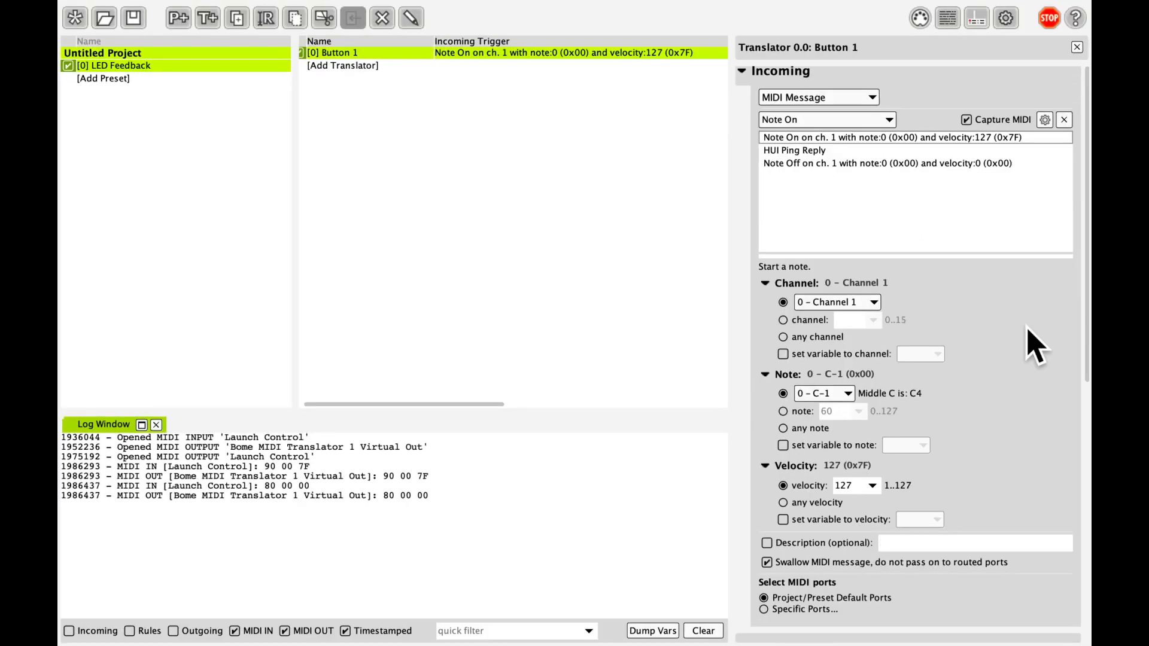
pyautogui.scroll(-3)
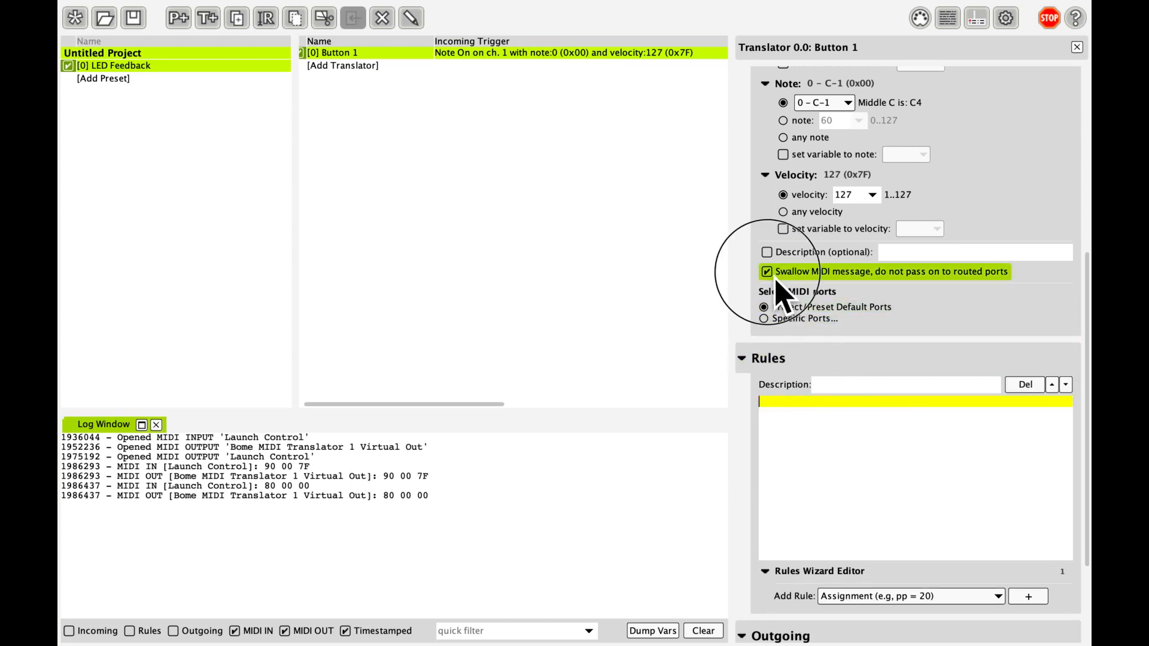
# Untick Swallow and add rules '// Toggle global variable ga' and ga=ga^1
pyautogui.click(767, 272)
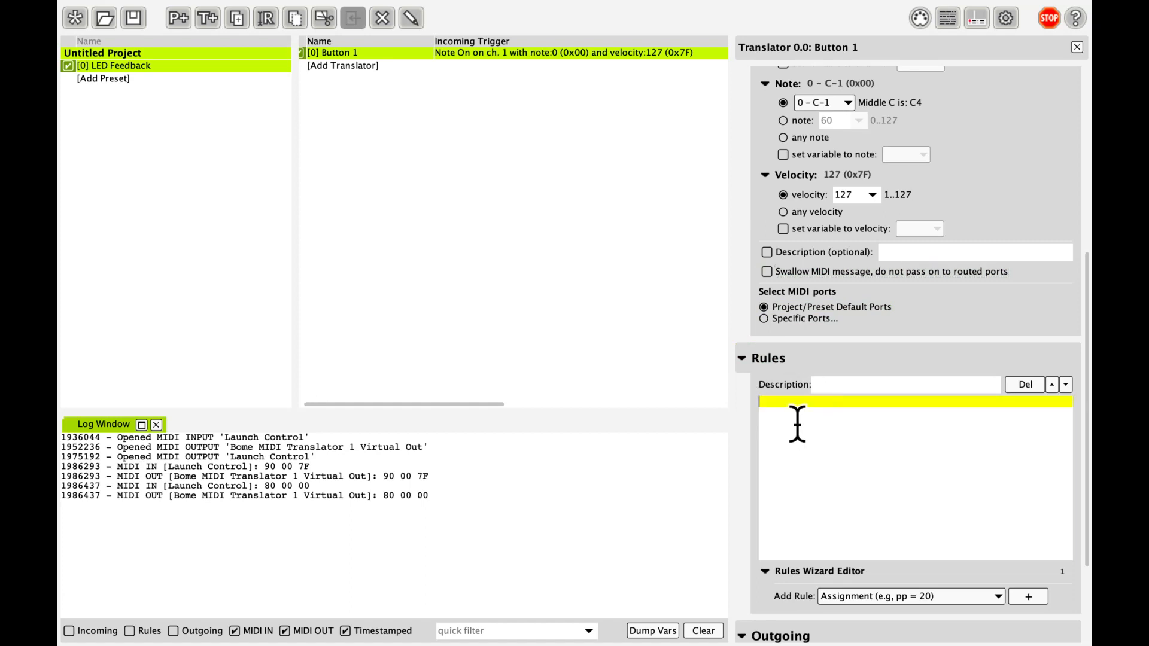
pyautogui.write('//')
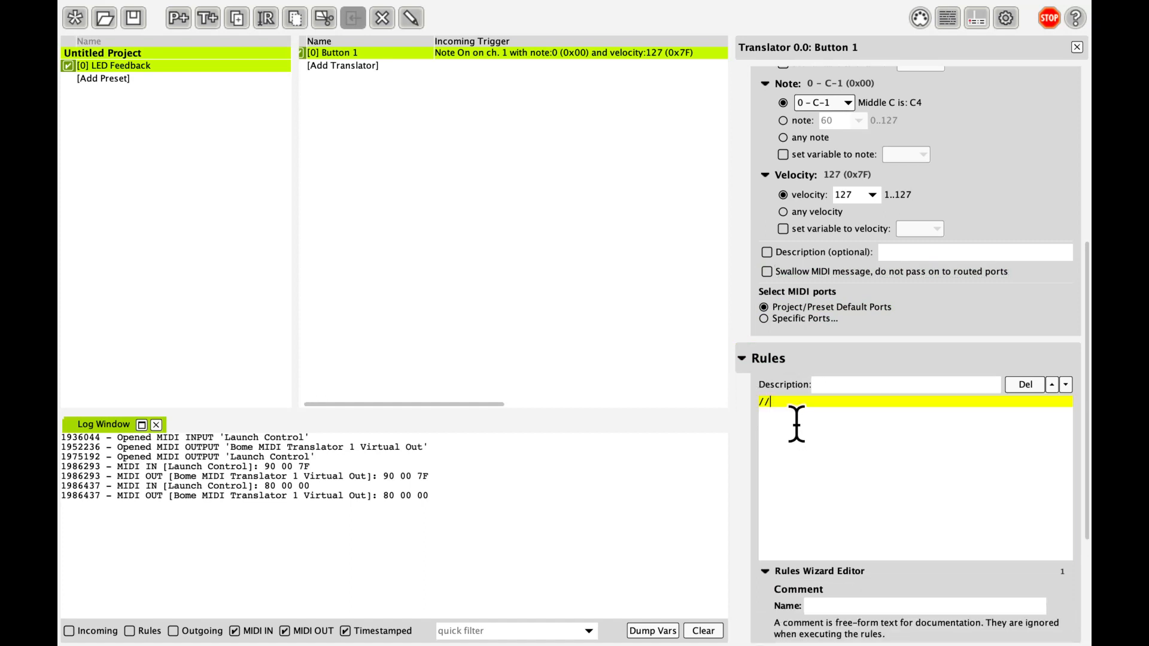
pyautogui.write('Tog')
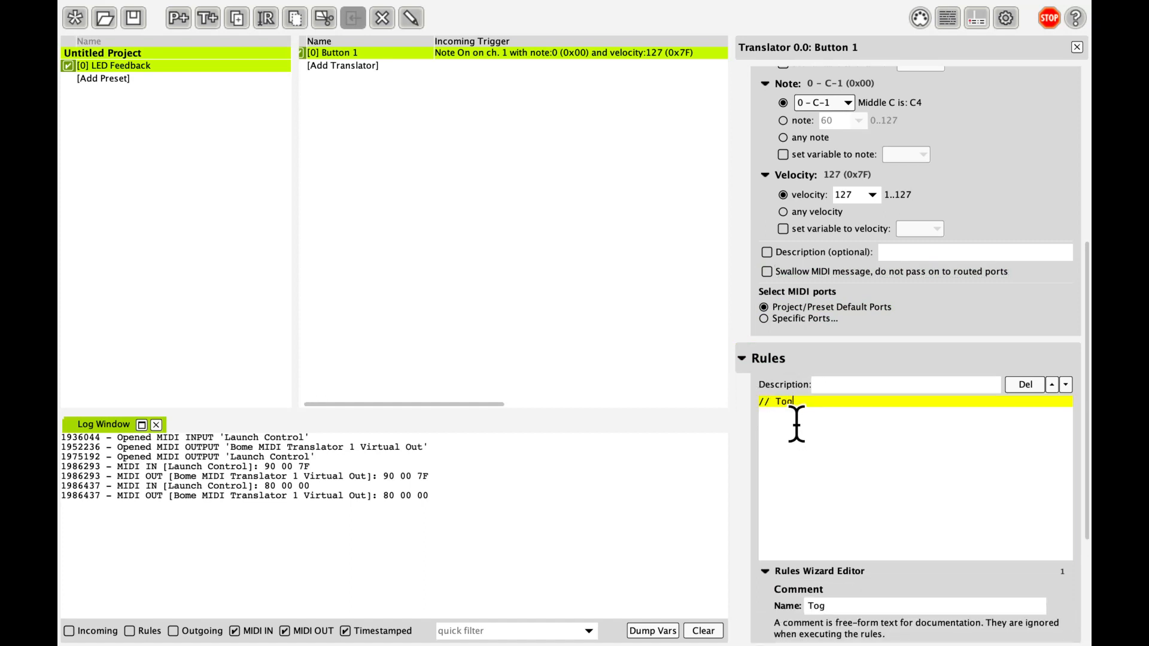
pyautogui.write('gle')
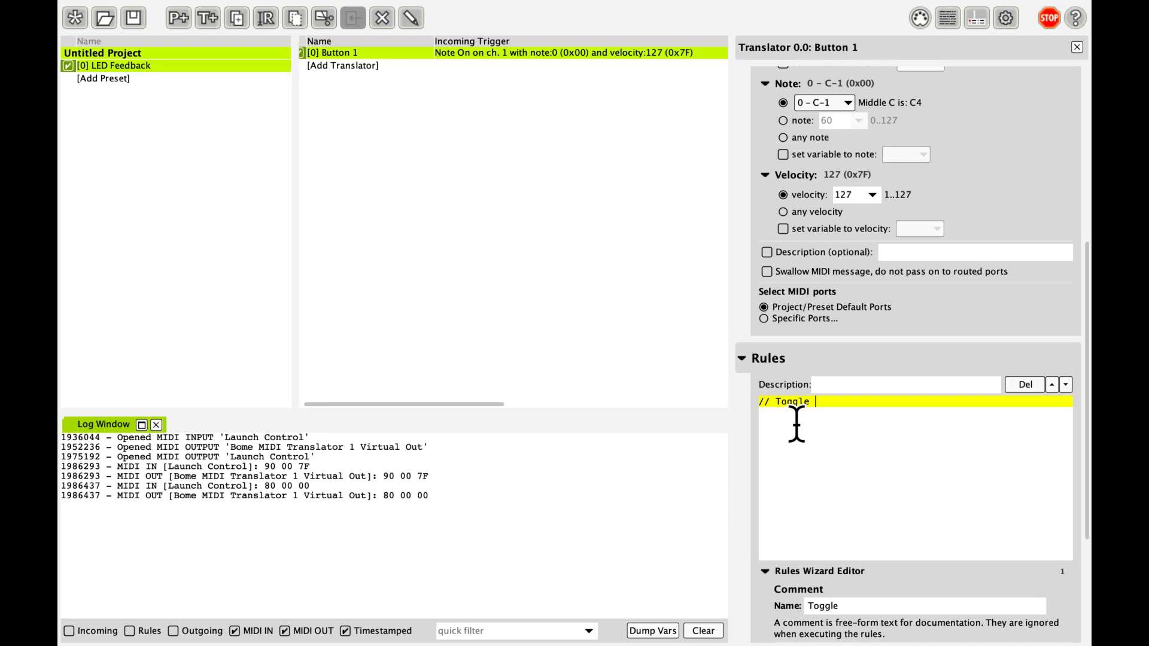
pyautogui.write('global v')
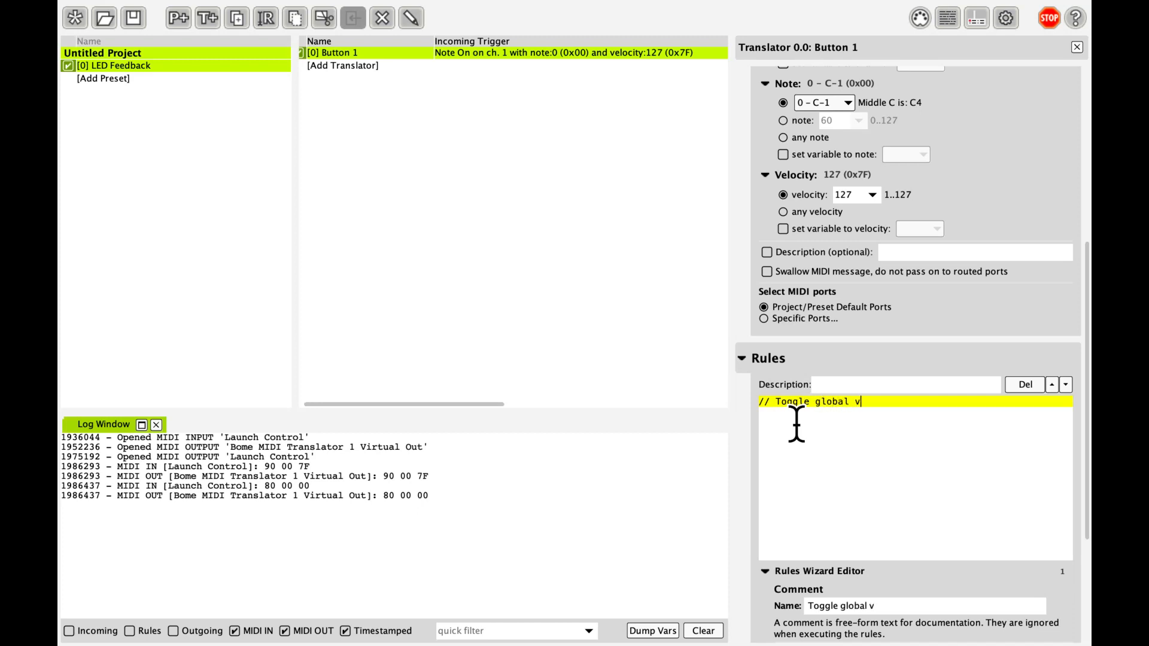
pyautogui.write('ariable ga')
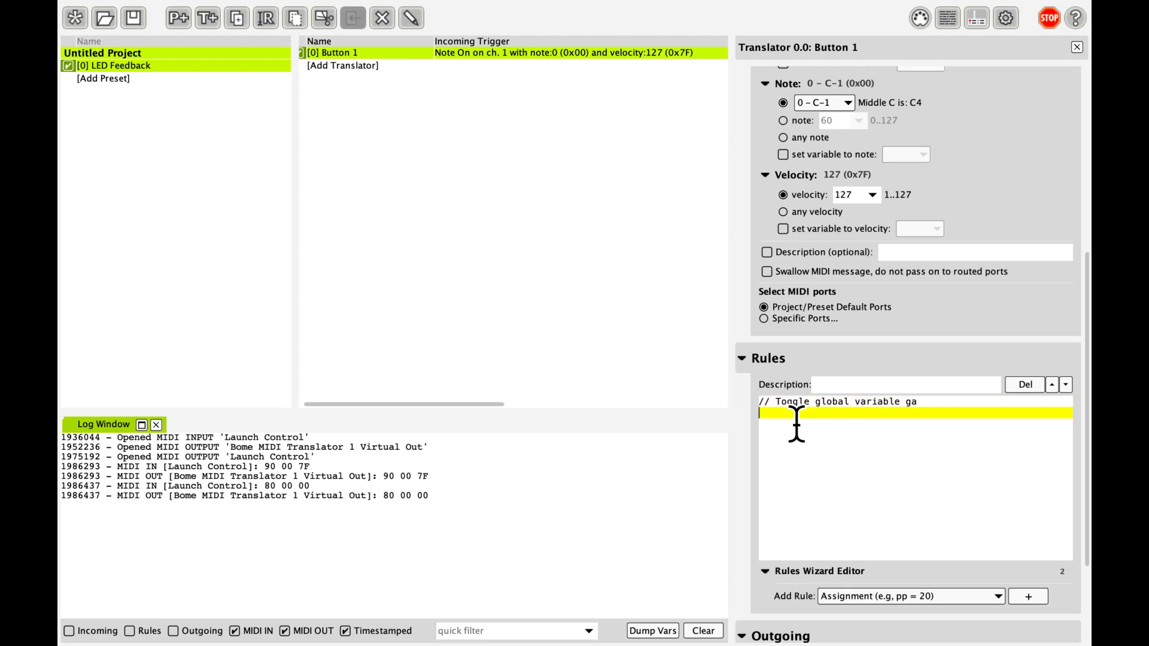
pyautogui.click(1028, 596)
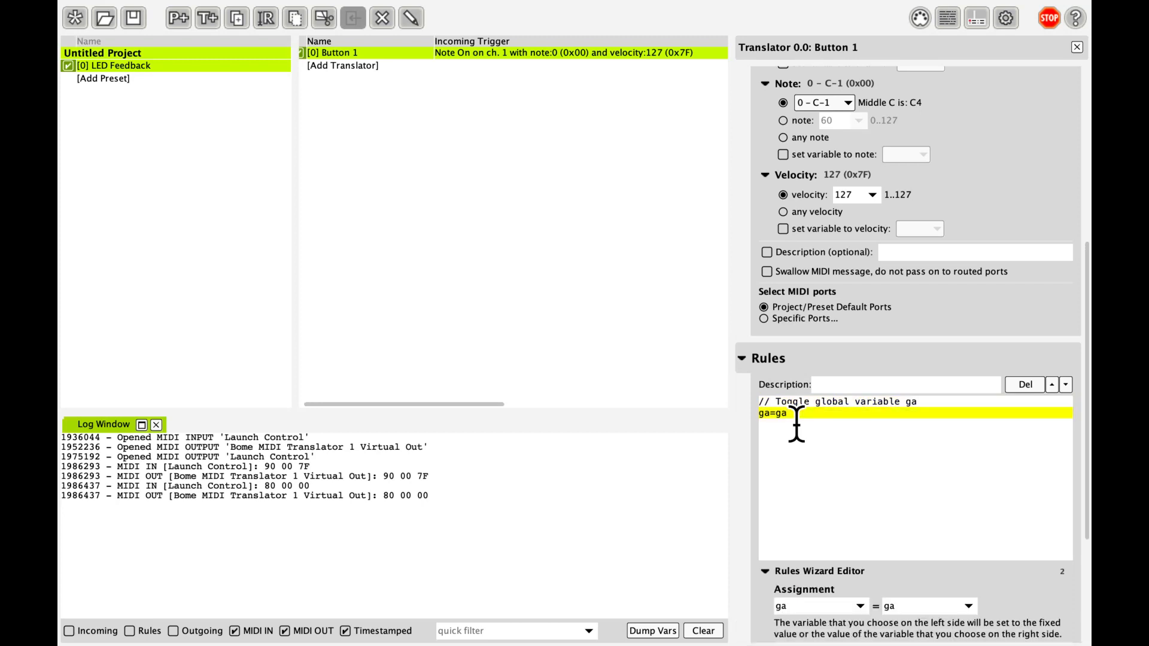
pyautogui.write('^1')
pyautogui.write('if ga==1 then pp=127')
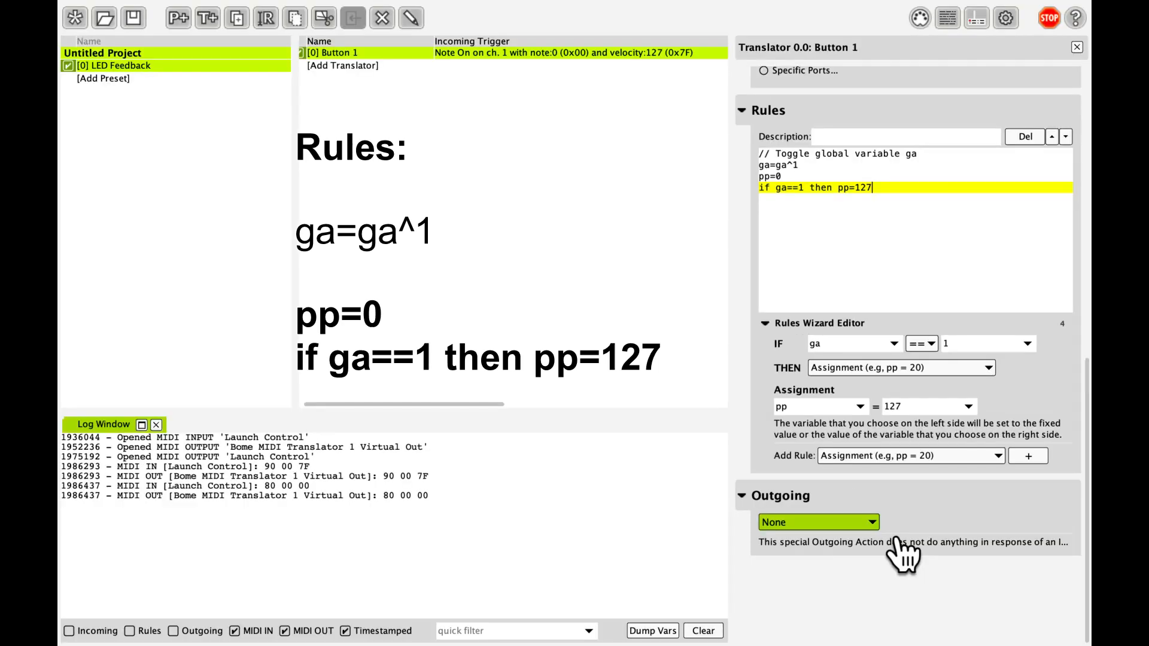
# Set the outgoing action to a captured Note On, note 0, velocity pp
pyautogui.click(817, 522)
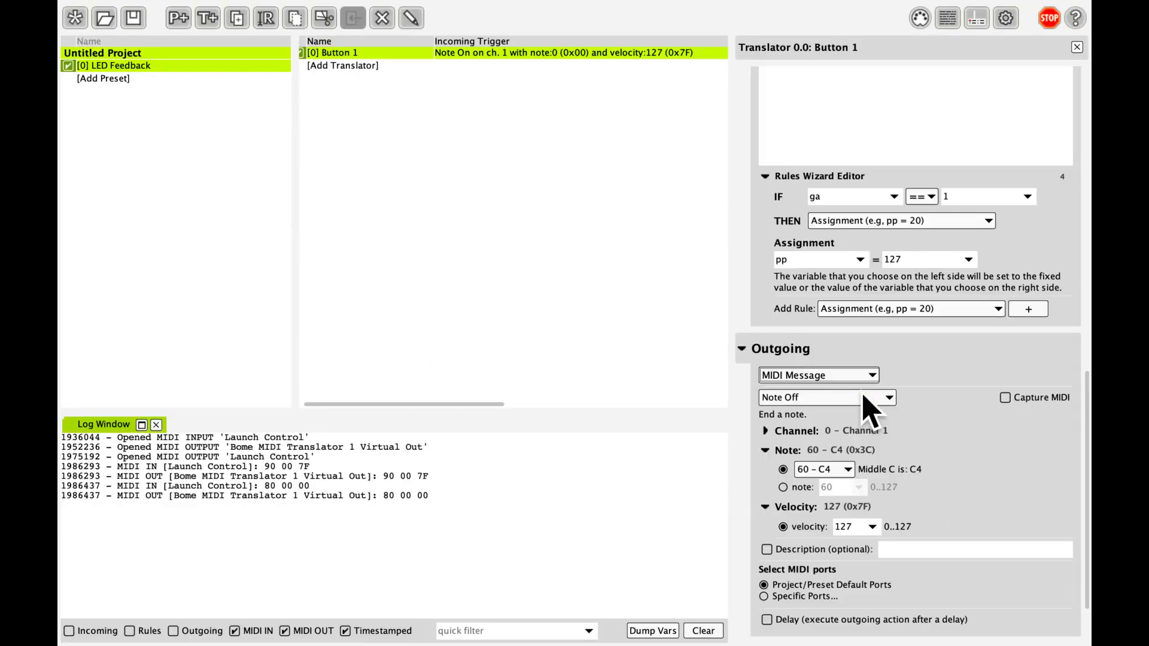
pyautogui.click(1006, 398)
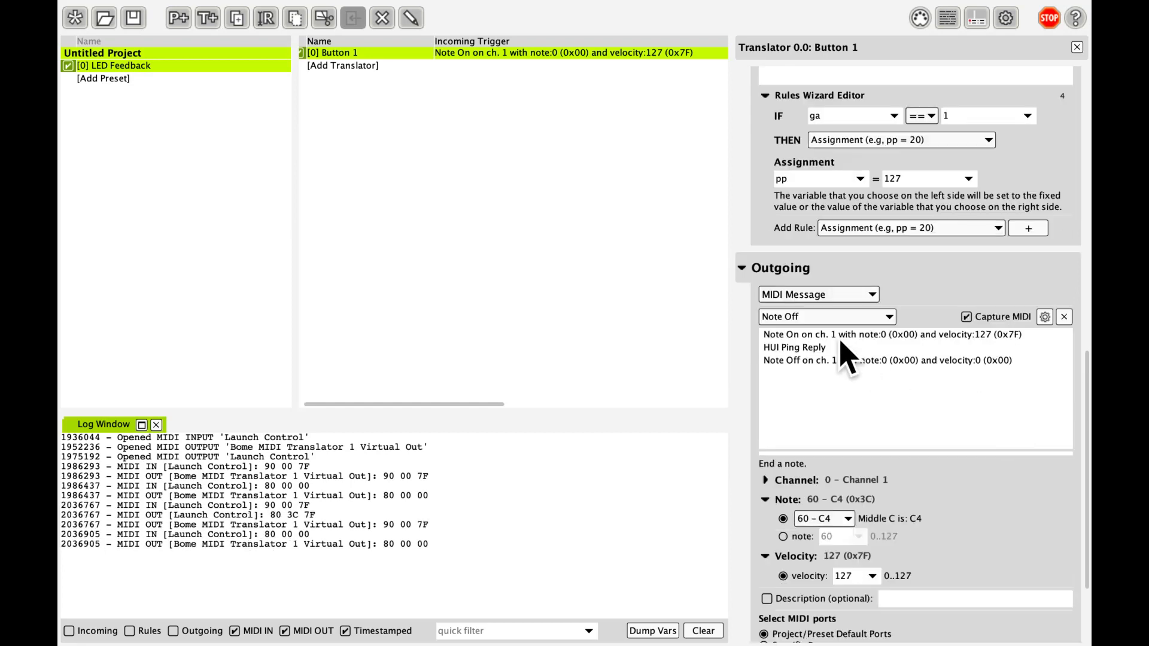
pyautogui.click(826, 317)
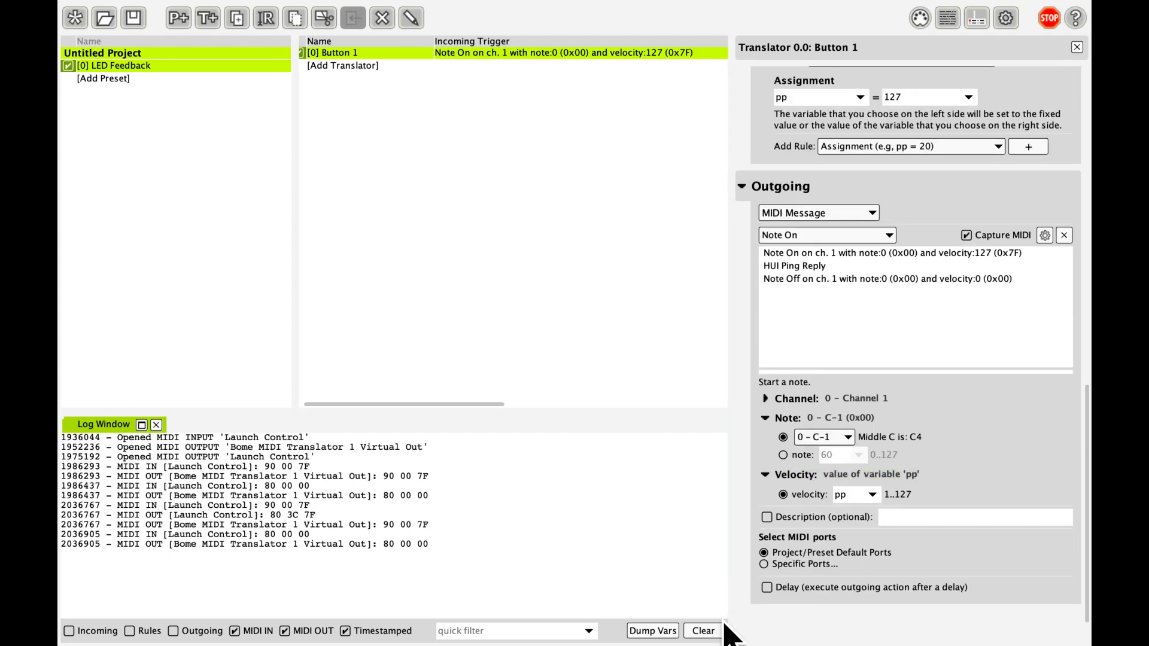
# Clear the Log Window before testing the Launch Control button
pyautogui.click(701, 631)
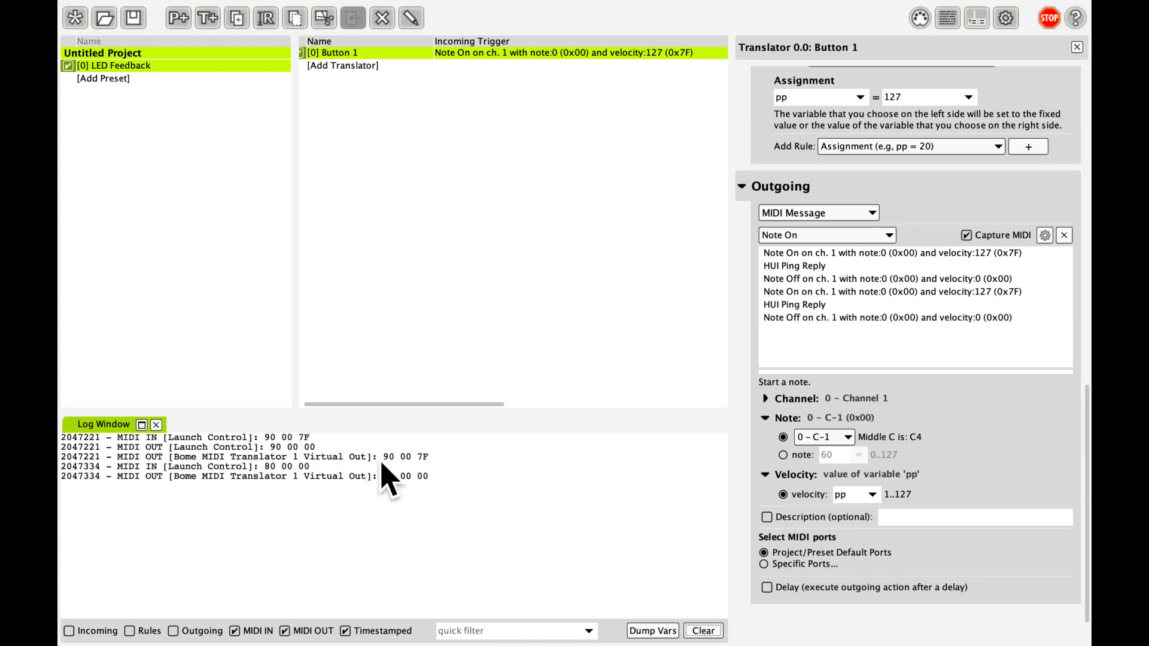
pyautogui.moveTo(395, 538)
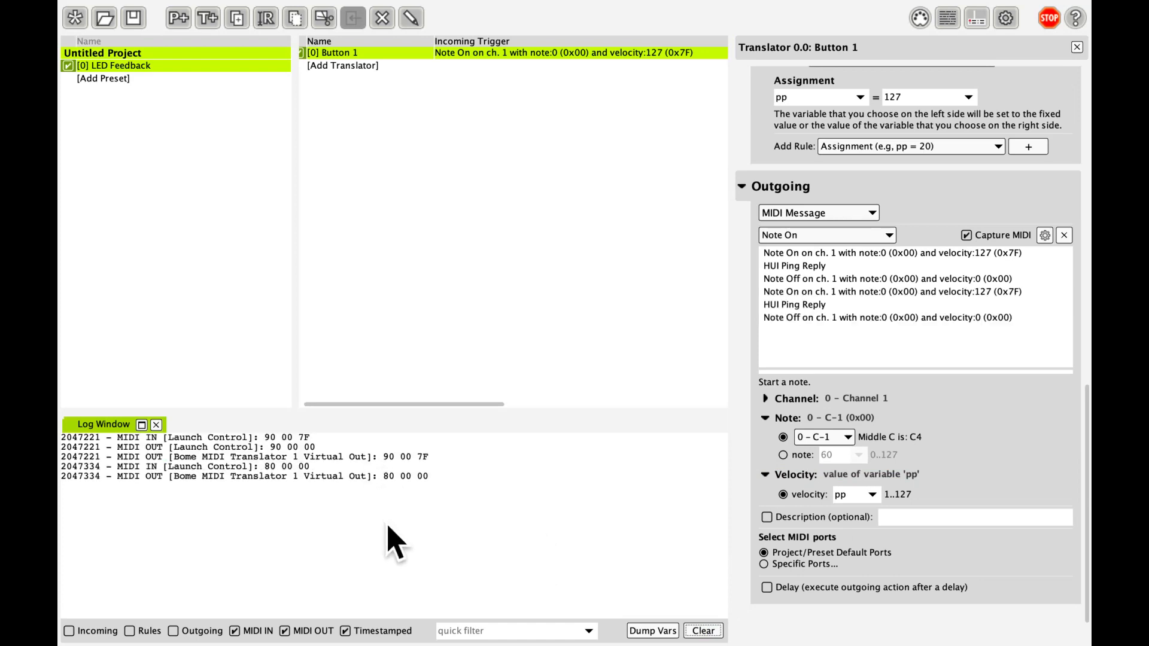